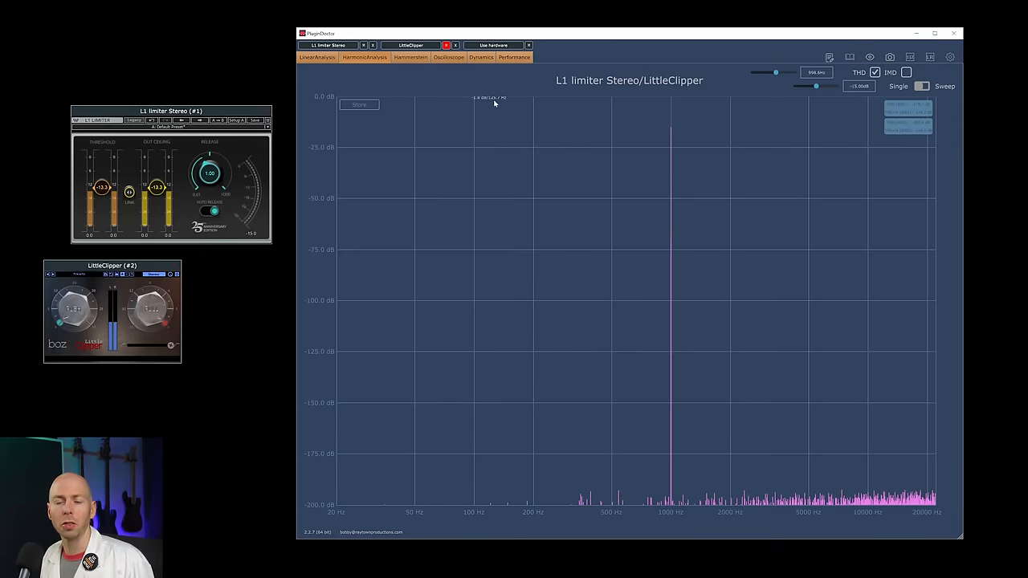
mouse_move(630, 175)
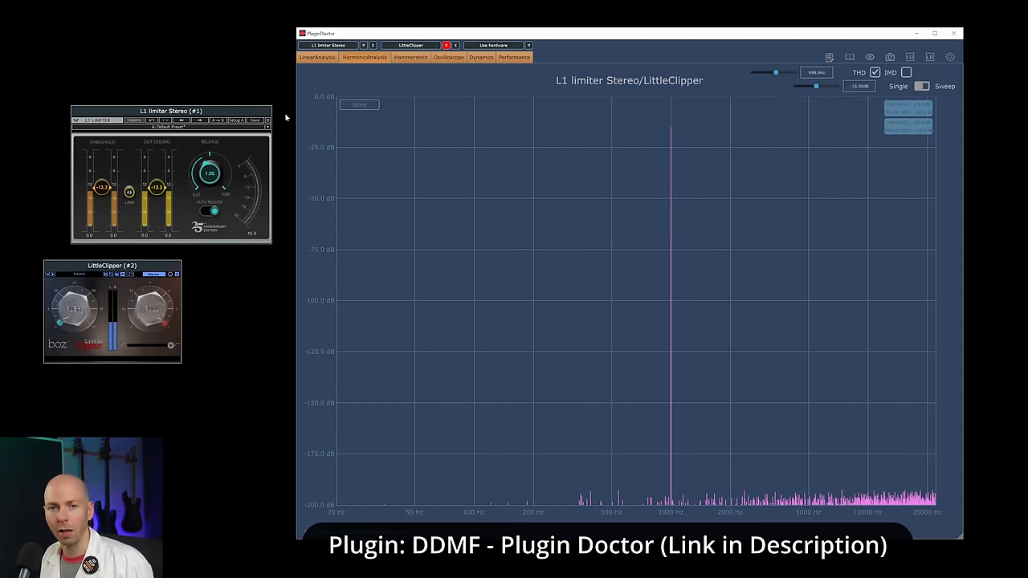
mouse_move(318, 319)
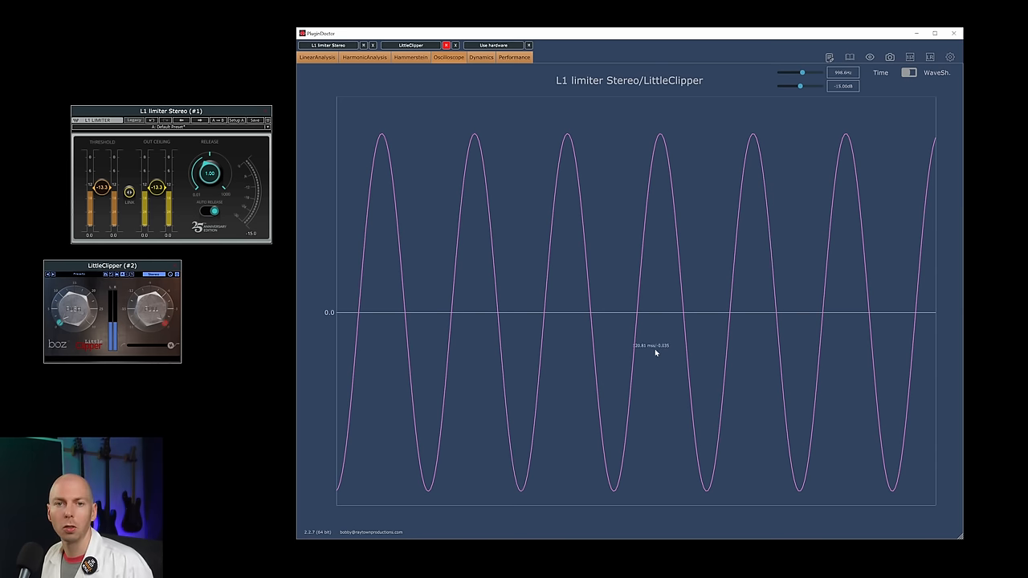
mouse_move(180, 145)
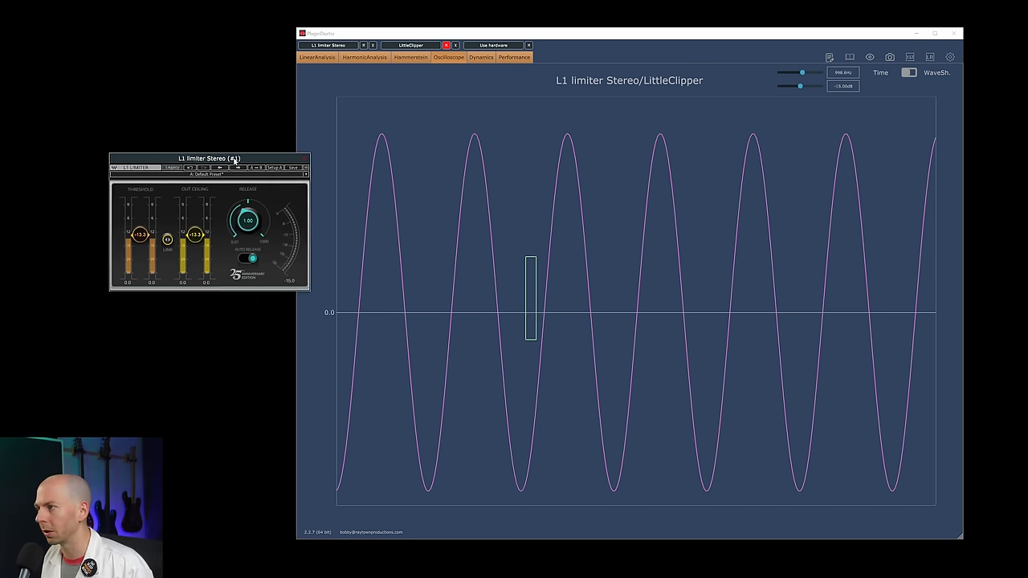
- Move the L1 limiter window aside so the oscilloscope's clean sine wave stays visible
drag(232, 157, 161, 157)
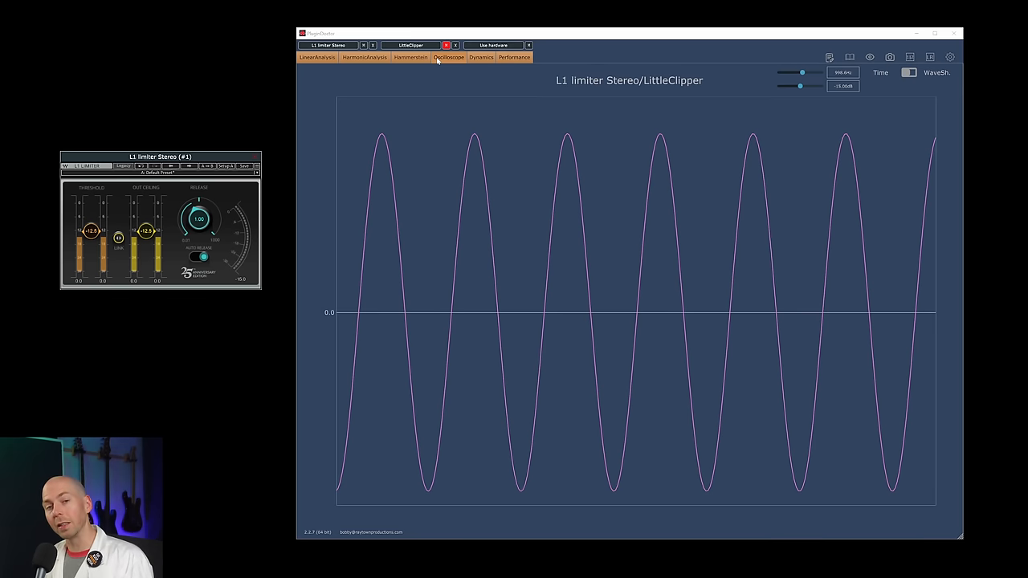
- Show the harmonic spectrum with distortion harmonics around the 1 kHz tone
click(363, 58)
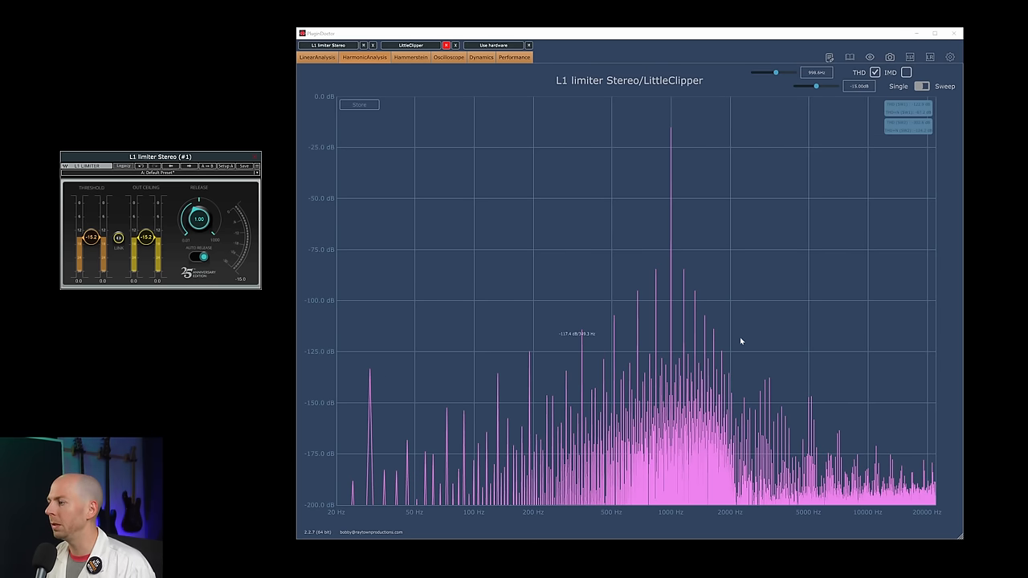
mouse_move(599, 266)
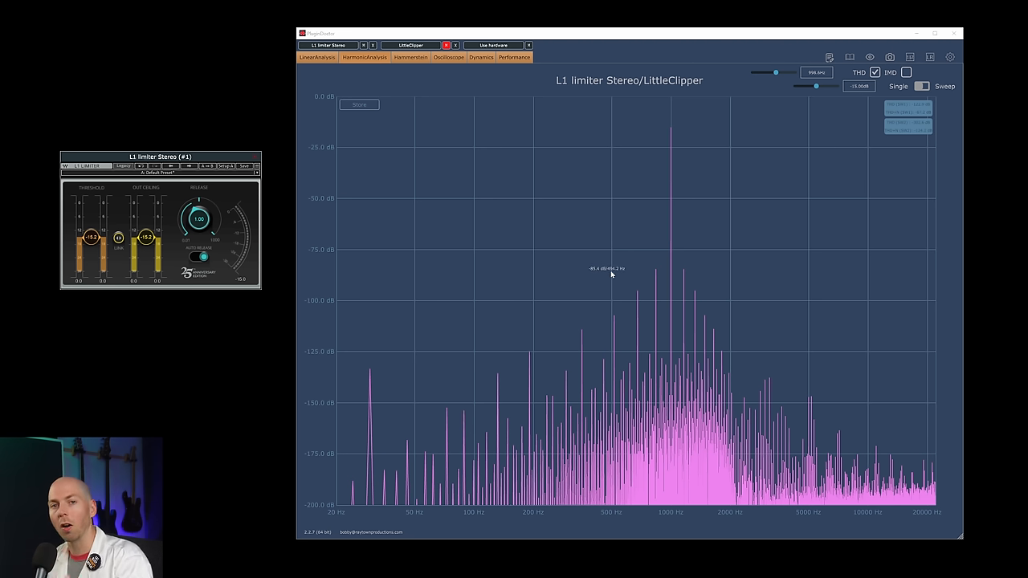
mouse_move(476, 406)
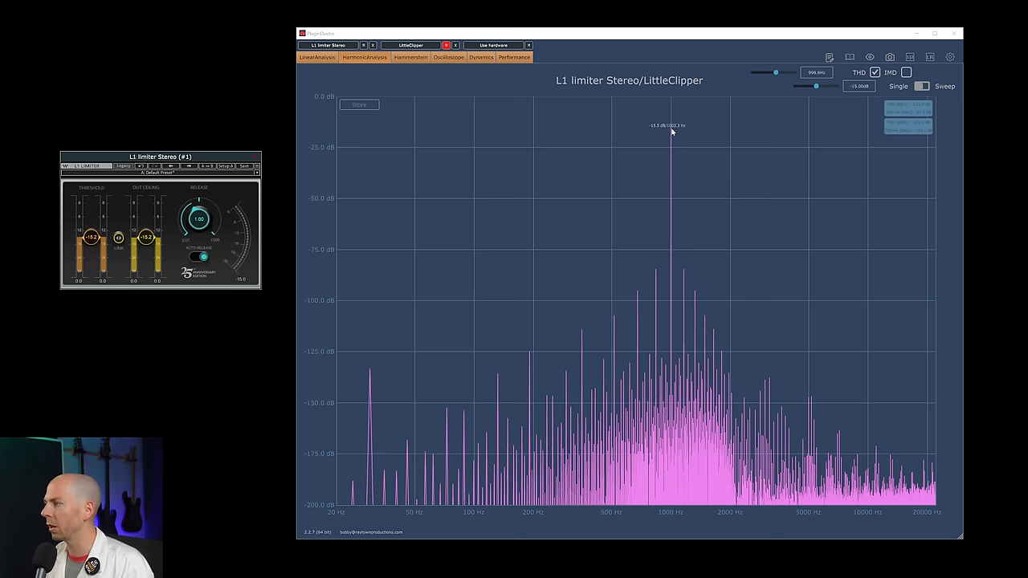
mouse_move(655, 271)
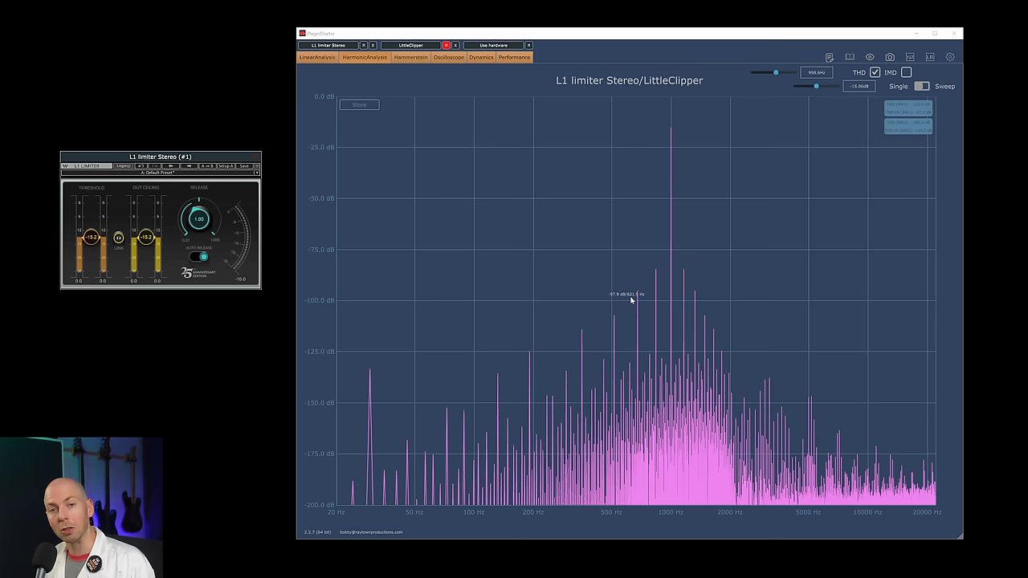
mouse_move(765, 315)
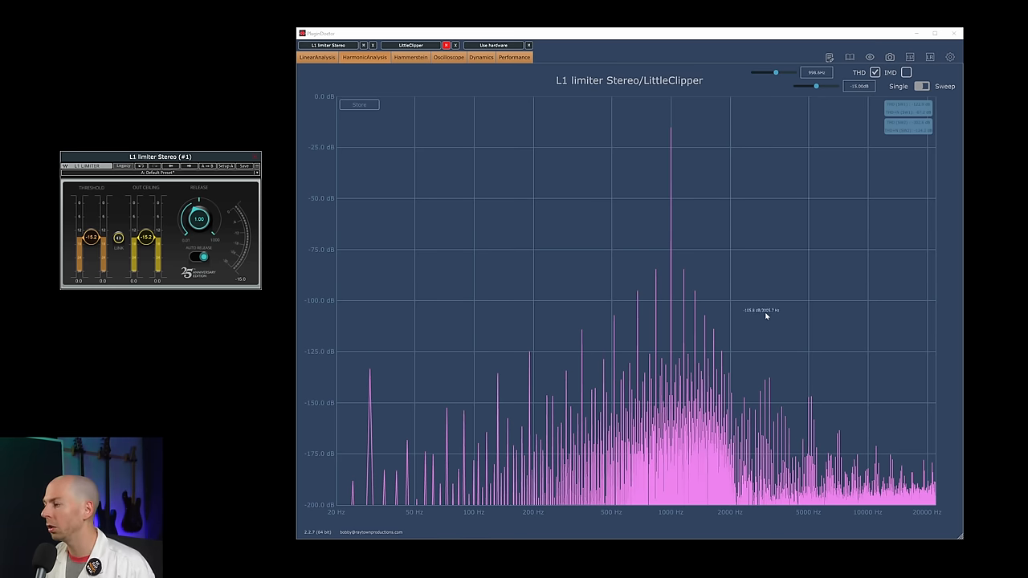
mouse_move(559, 393)
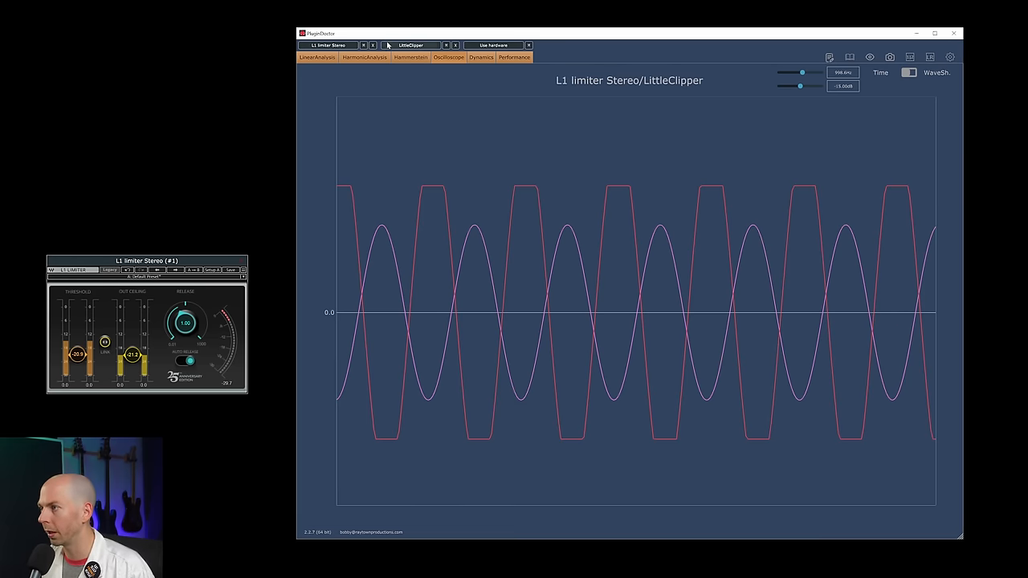
mouse_move(431, 190)
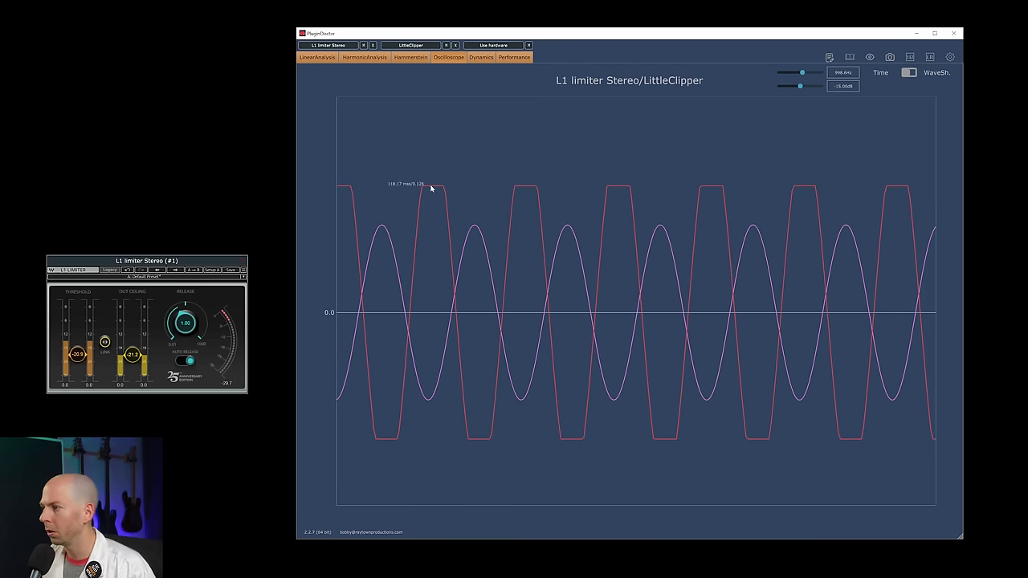
mouse_move(304, 207)
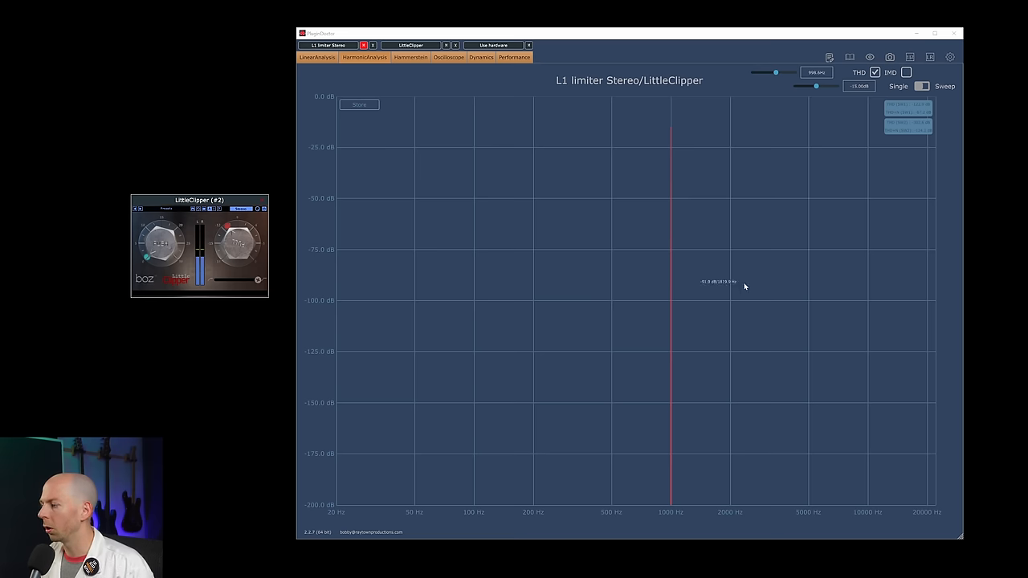
mouse_move(677, 122)
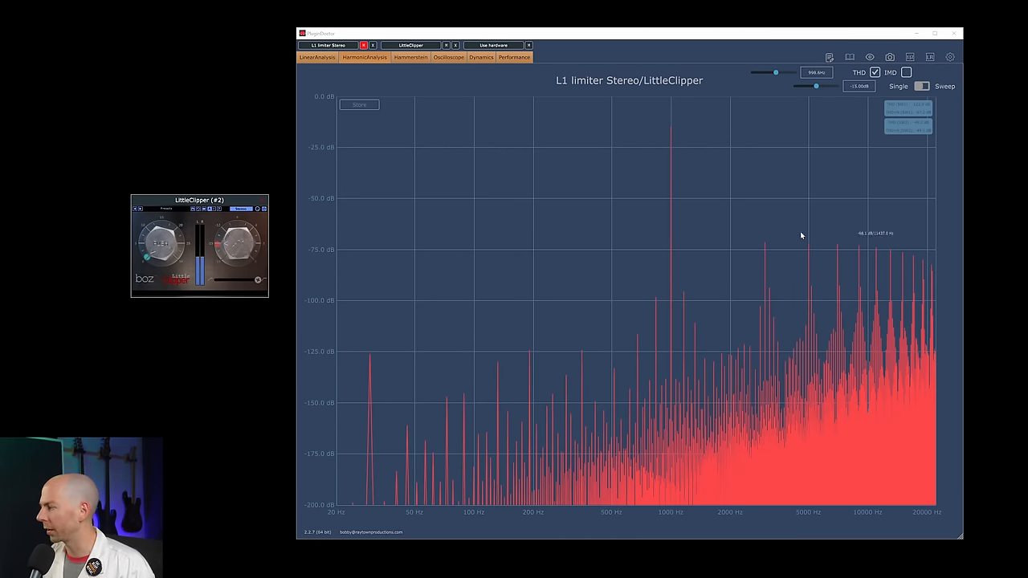
mouse_move(765, 245)
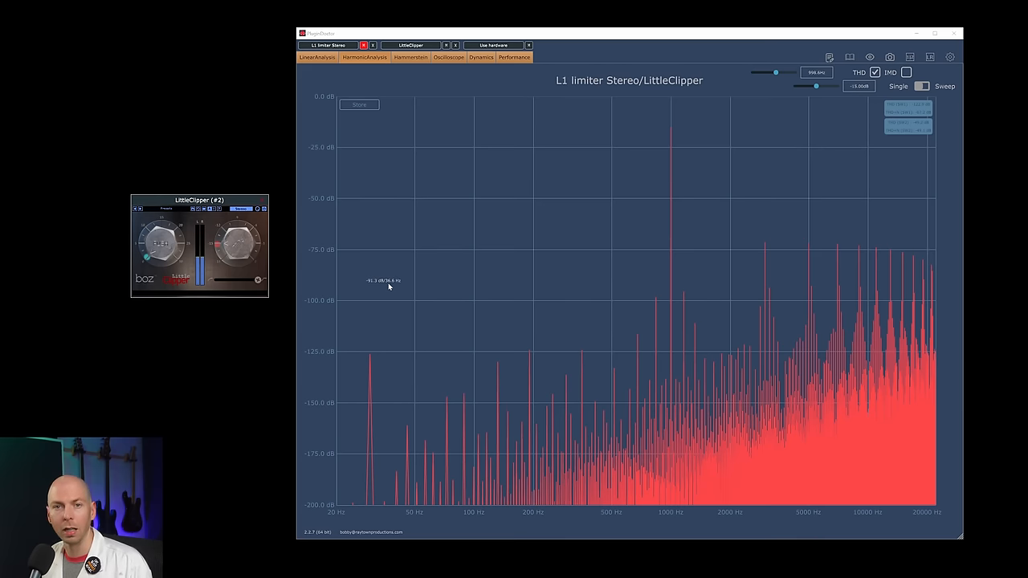
mouse_move(704, 393)
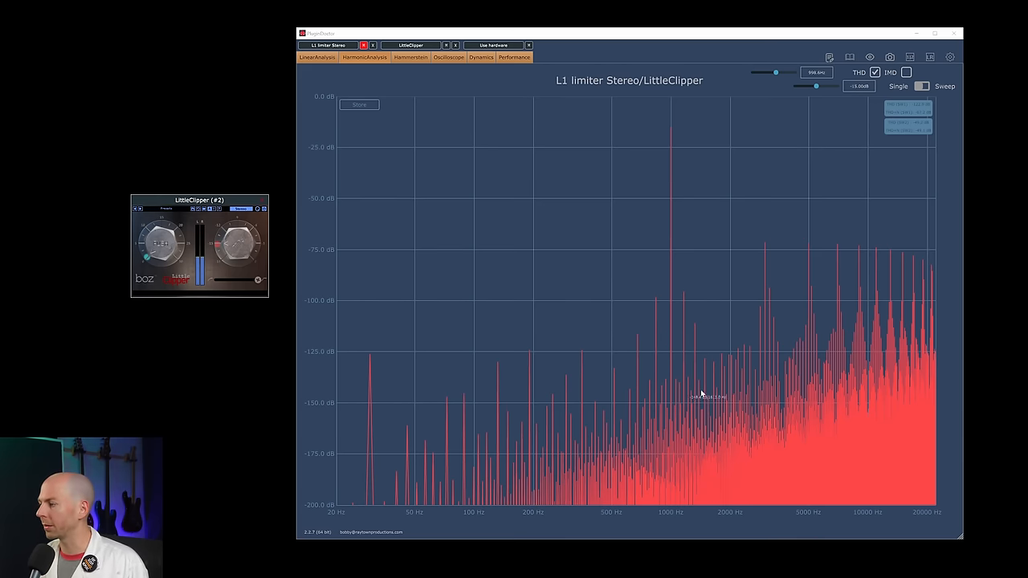
mouse_move(747, 281)
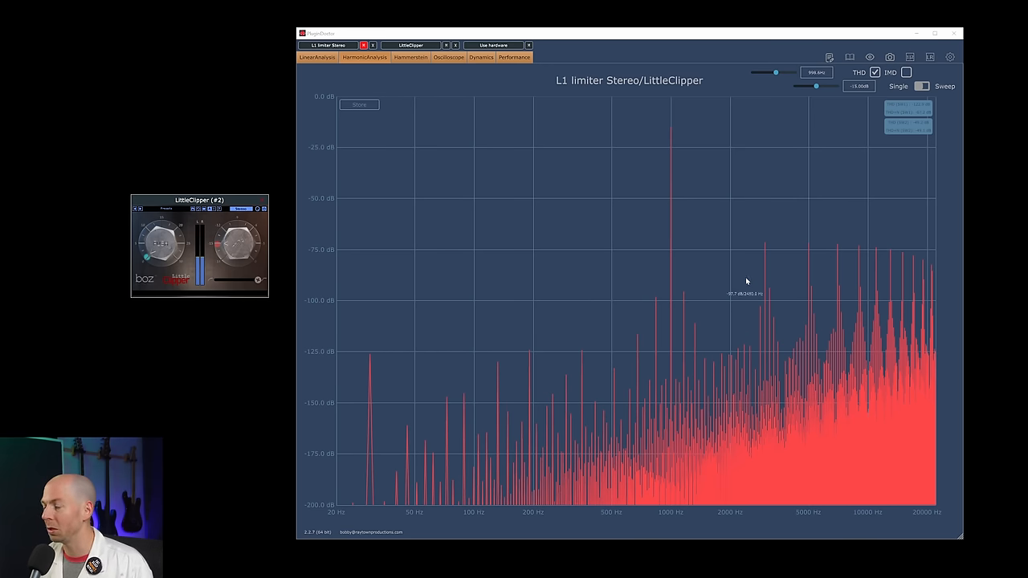
mouse_move(748, 273)
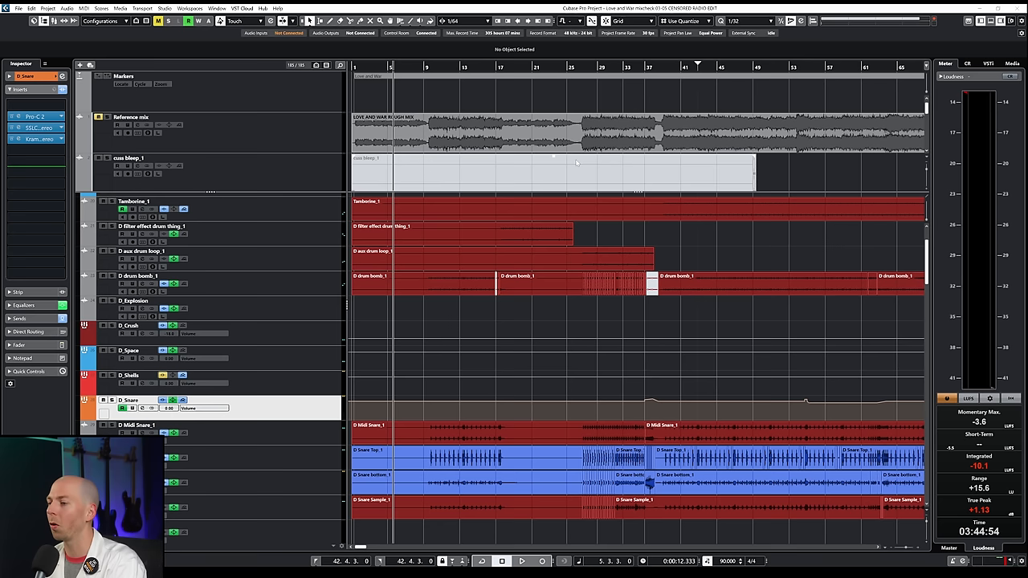
- Bring forward the Cubase mix project with the L2 Ultramaximizer on D_Shells
click(521, 560)
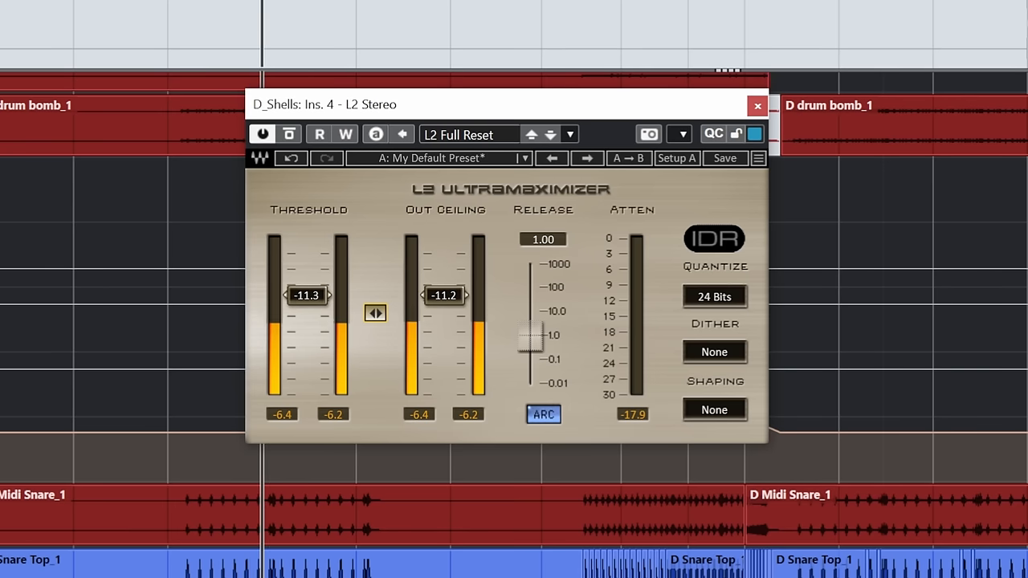
- Lower the D_Shells L2 linked threshold and ceiling stepwise from -11.3 to about -23.5 dB
drag(306, 296, 307, 324)
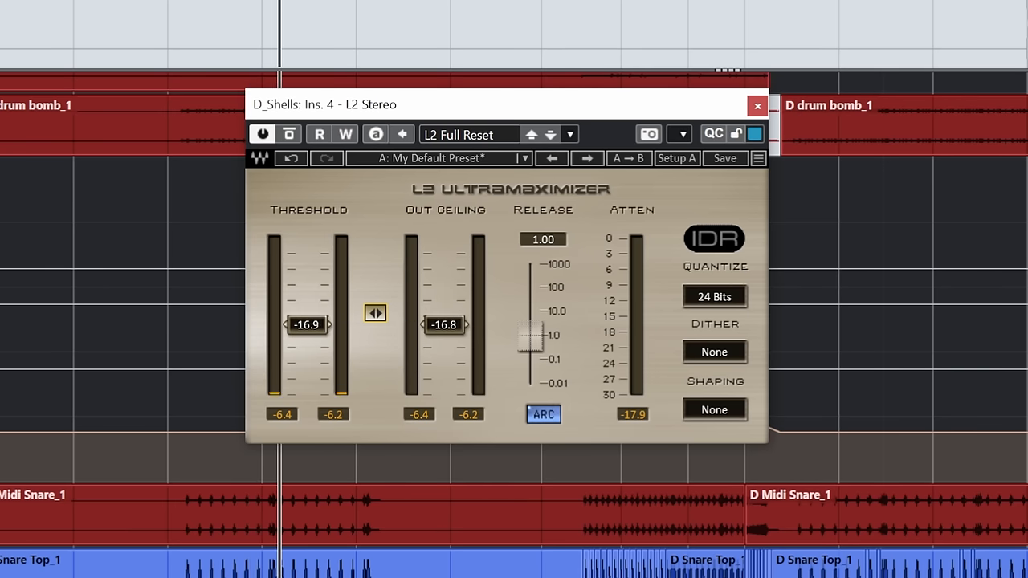
drag(308, 324, 308, 335)
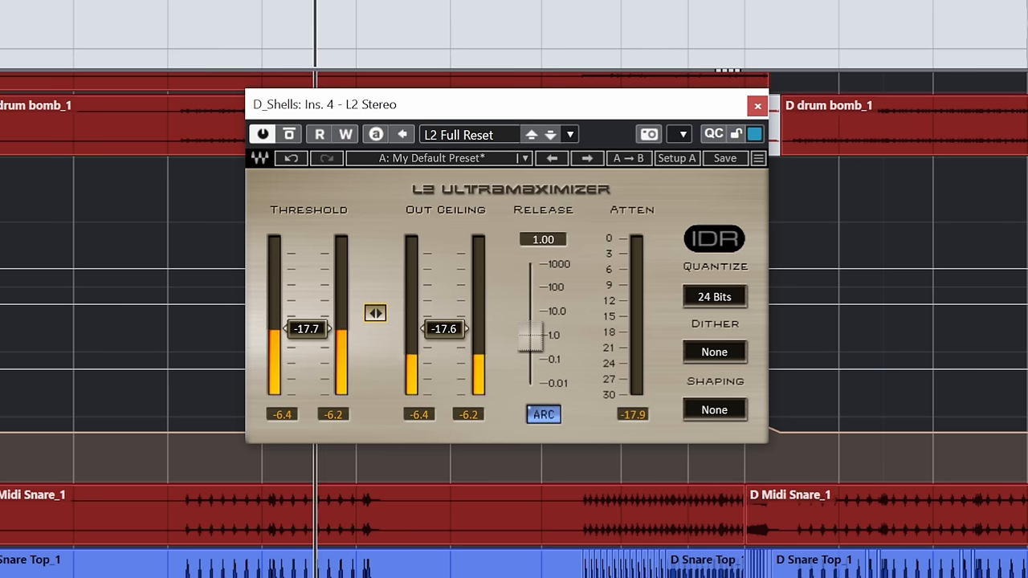
drag(307, 328, 306, 359)
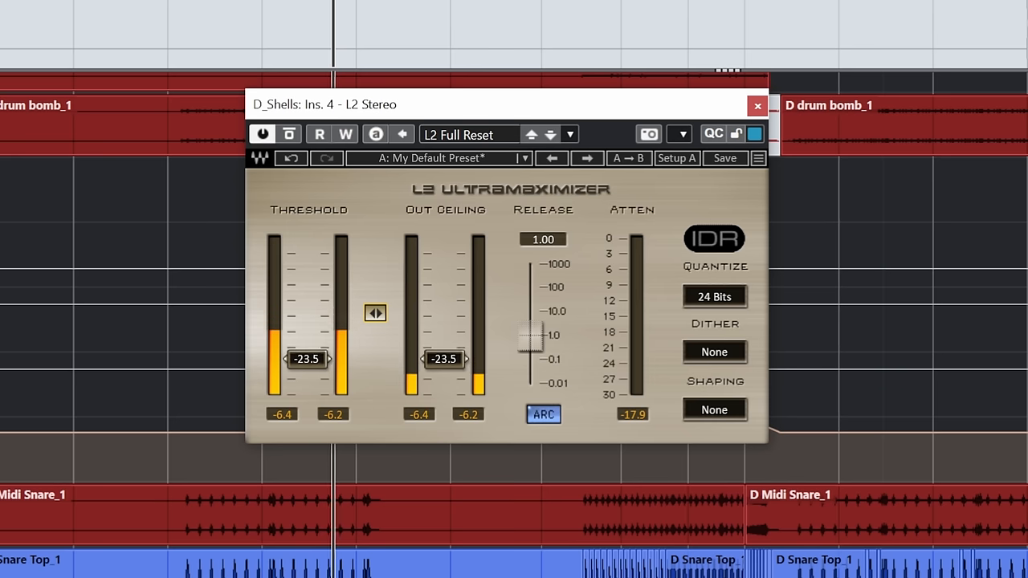
drag(306, 358, 306, 365)
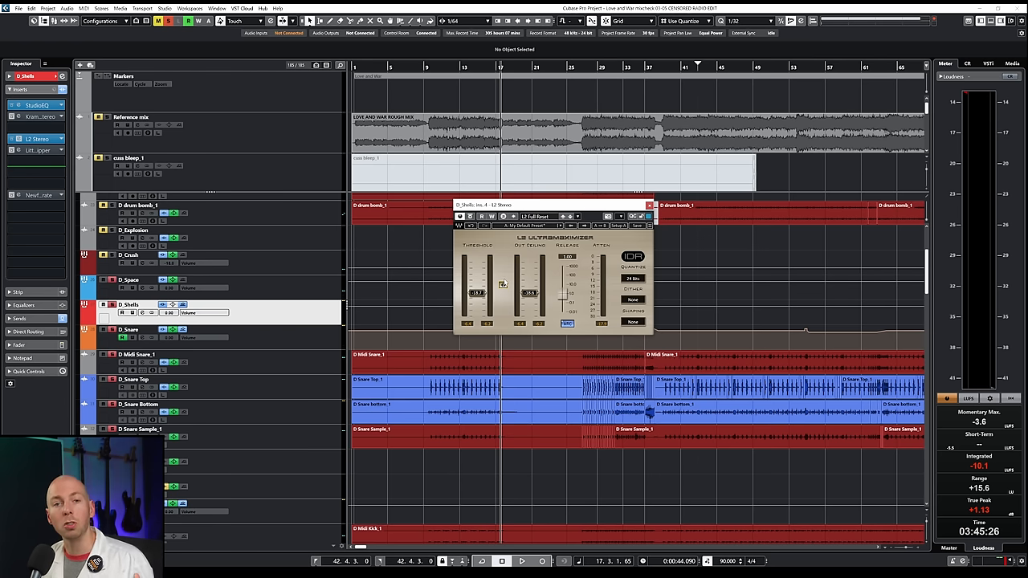
mouse_move(503, 286)
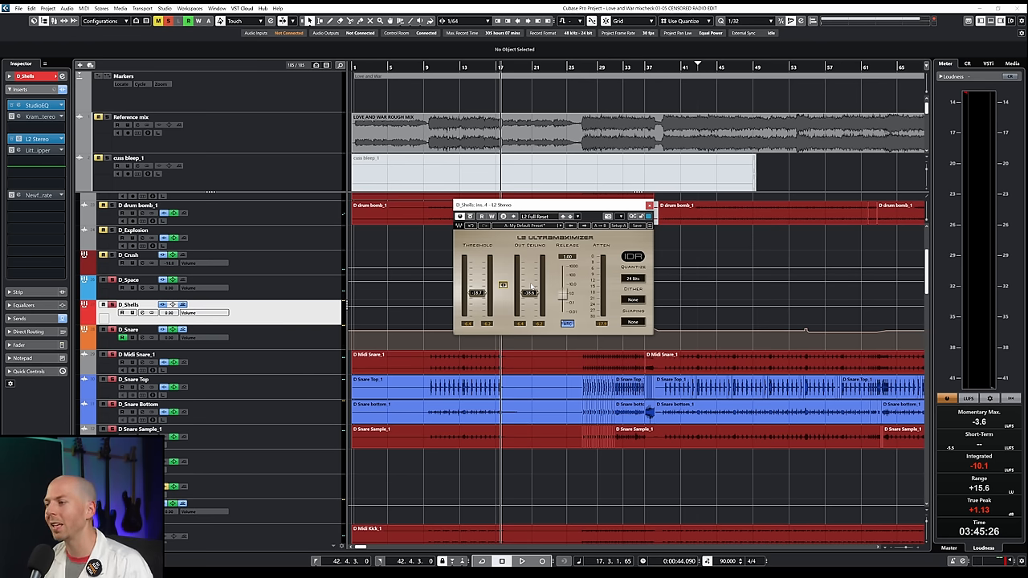
click(36, 151)
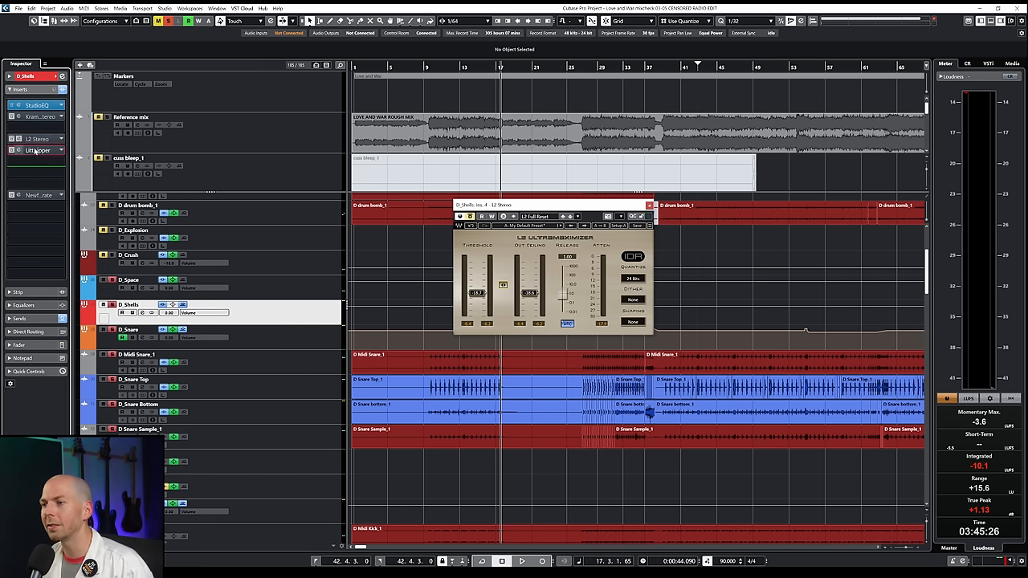
click(37, 151)
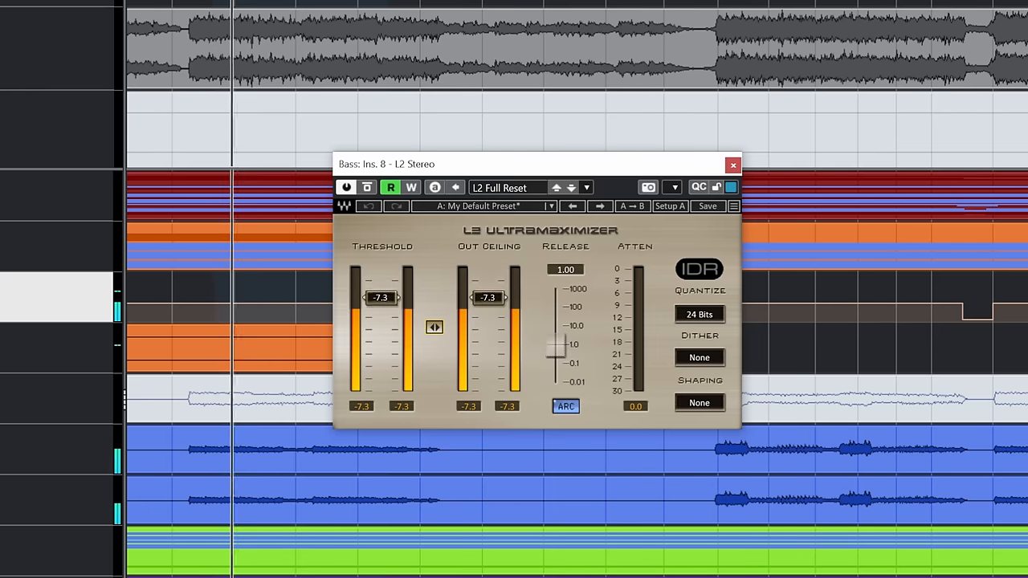
- Pull the bass L2 linked threshold and ceiling down to about -14.8 dB
drag(382, 297, 382, 321)
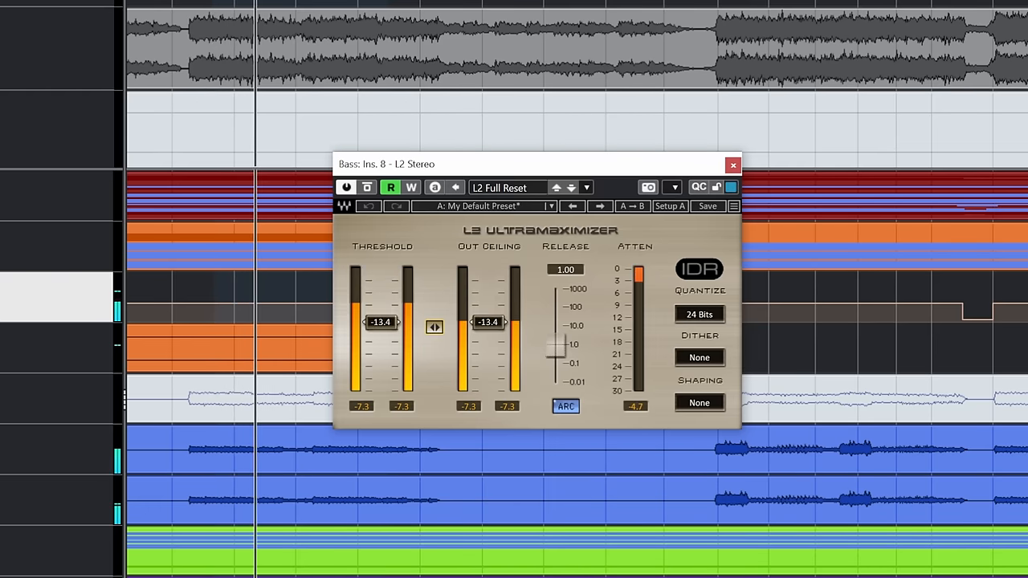
drag(383, 321, 382, 358)
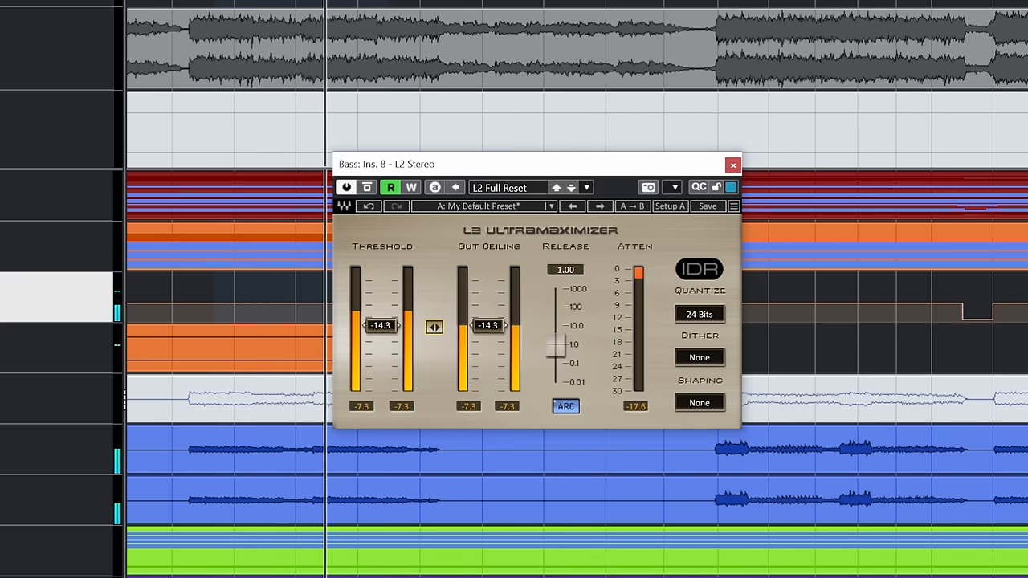
drag(382, 325, 383, 355)
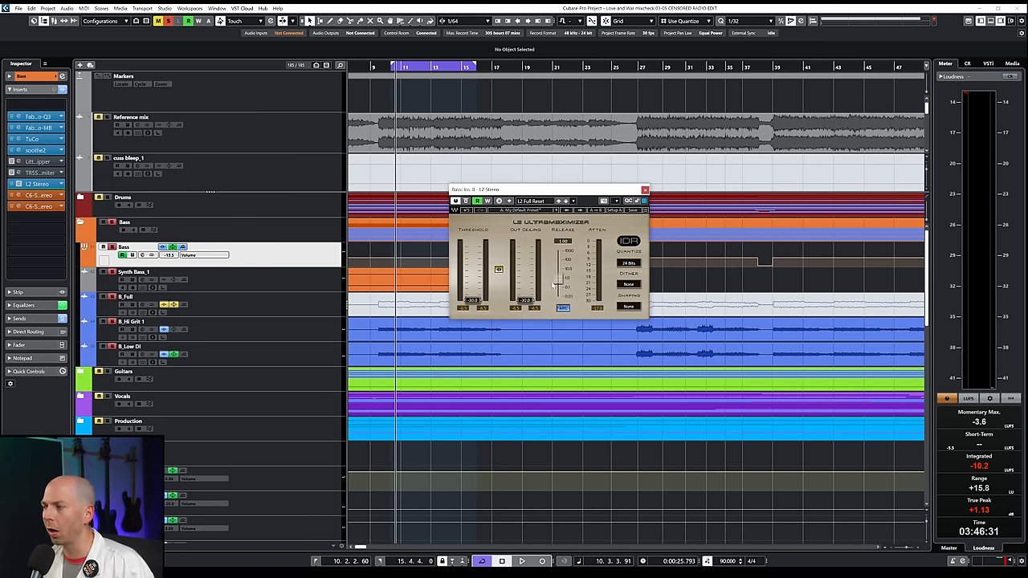
click(520, 560)
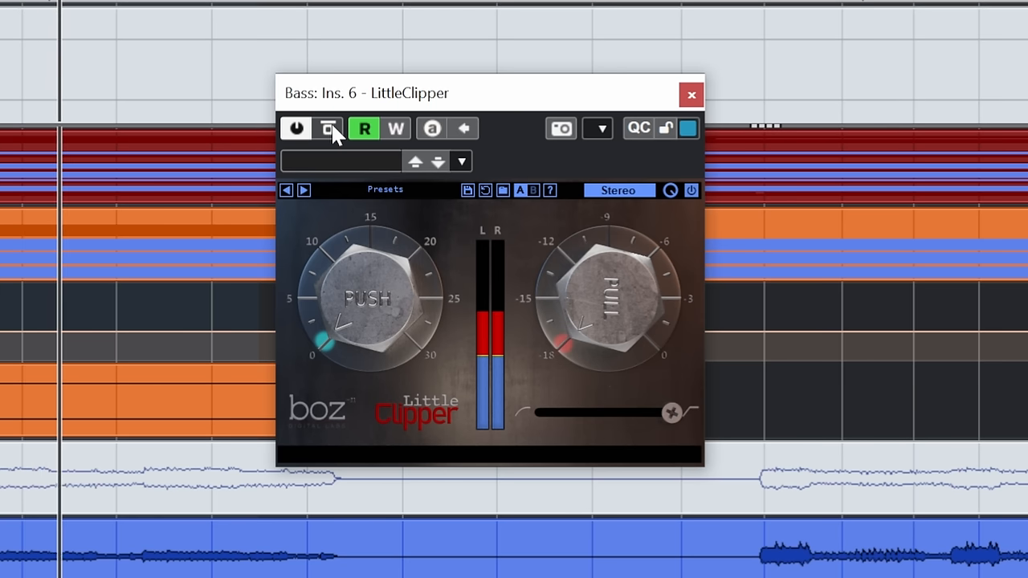
- Bypass LittleClipper on the bass, then re-enable it with its -18.00 dB ceiling
click(327, 129)
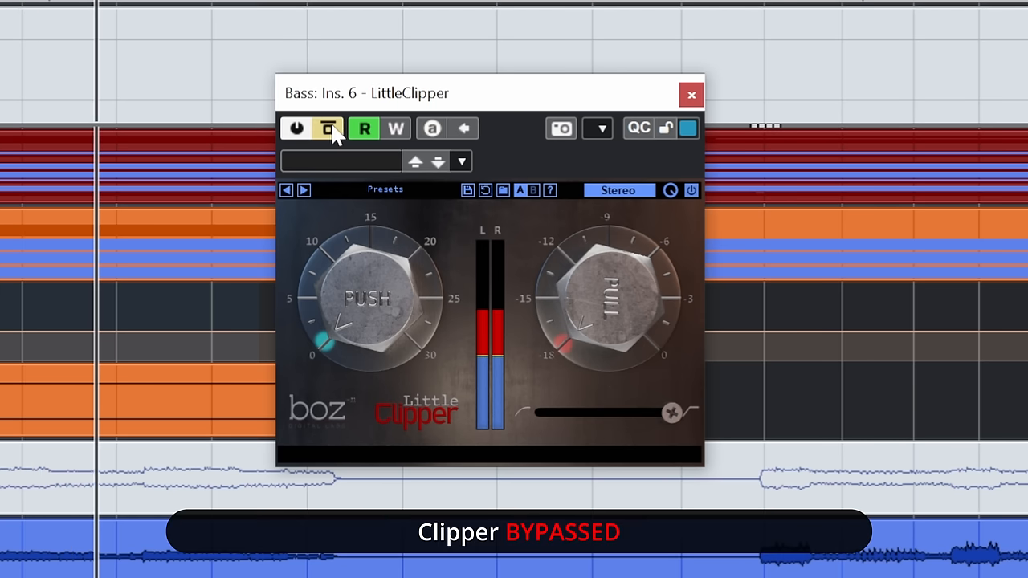
click(327, 128)
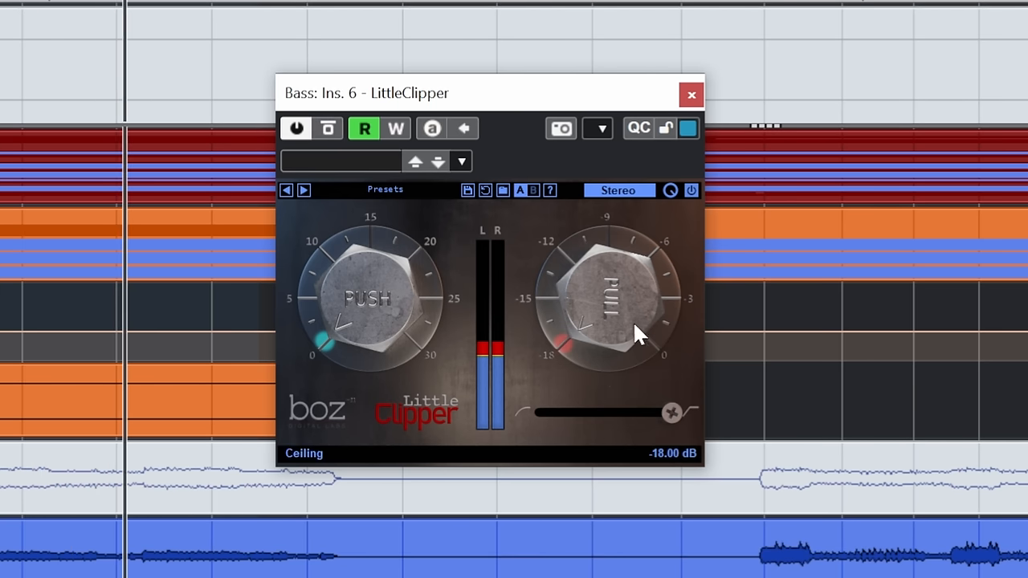